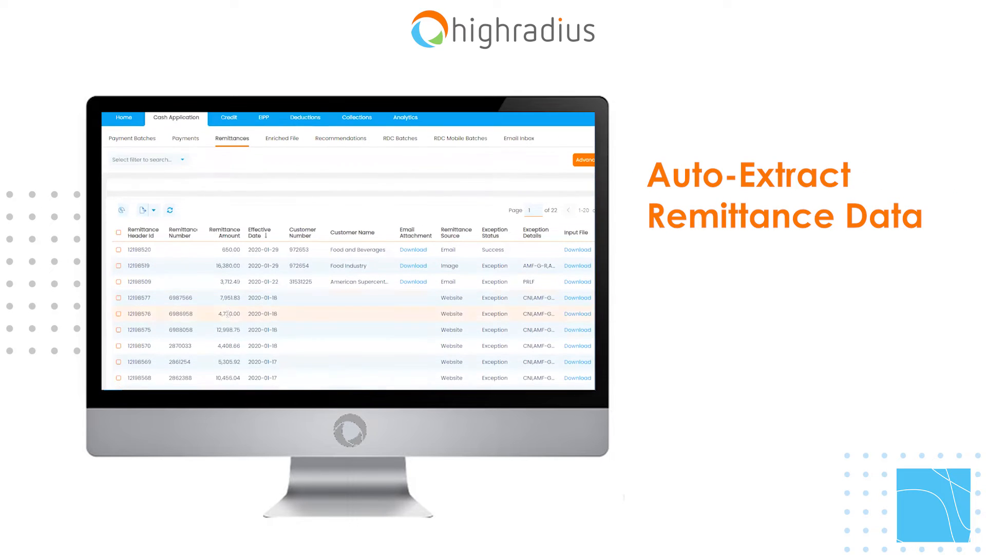
Step: Download payment 279951's linked remittance file, the $4,336.18 ACH draft, to open in Excel
{"action": "scroll", "scroll_direction": "down", "scroll_amount": 3}
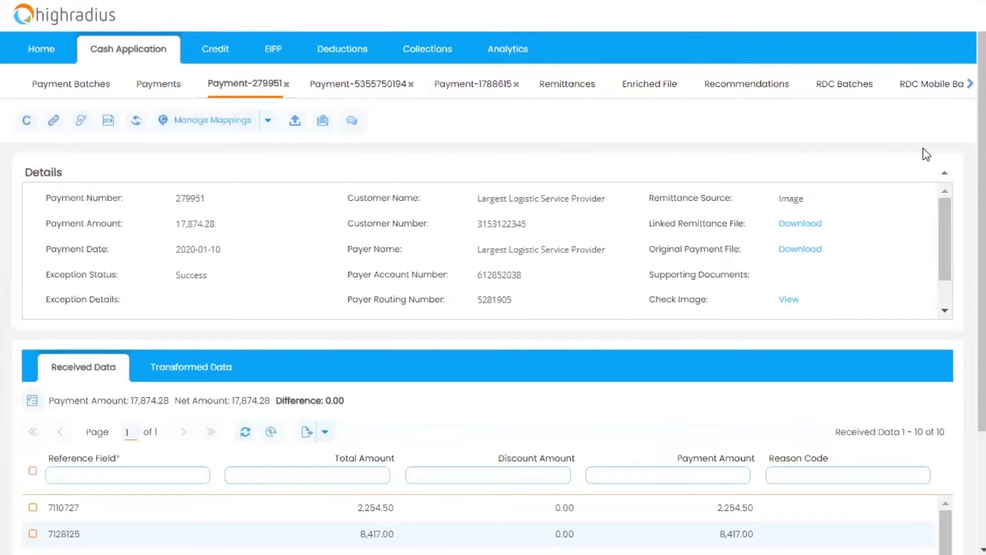
{"action": "mouse_move", "coordinate": [800, 224]}
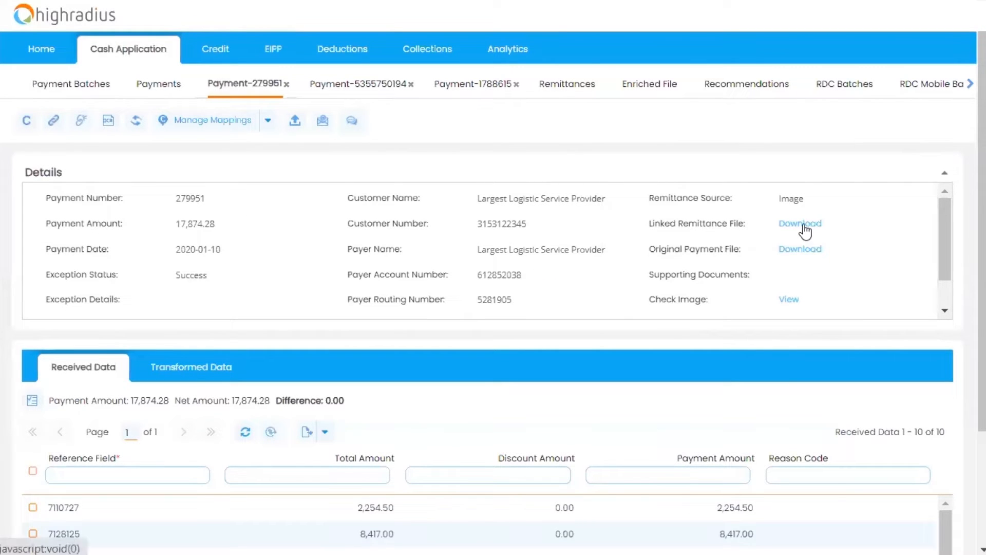
{"action": "left_click", "coordinate": [801, 223]}
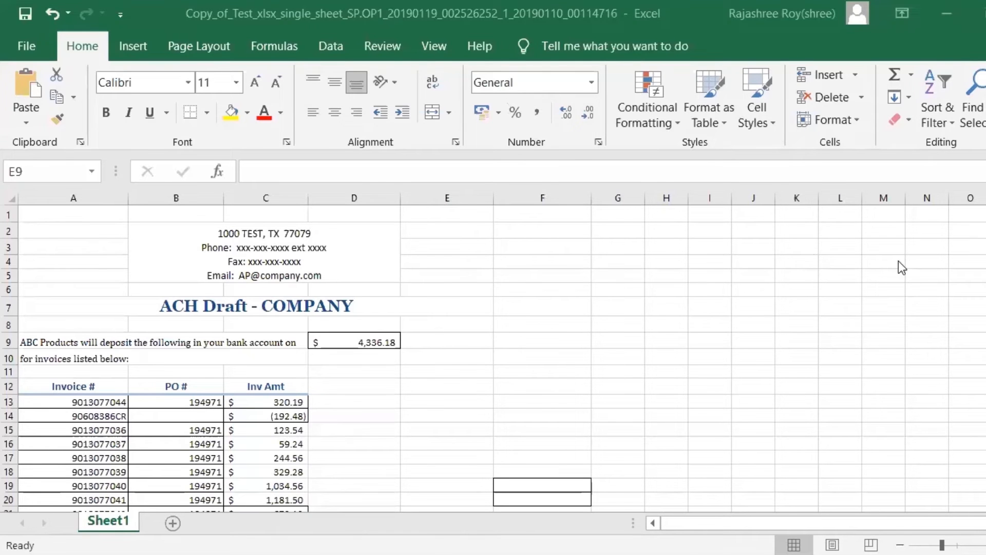